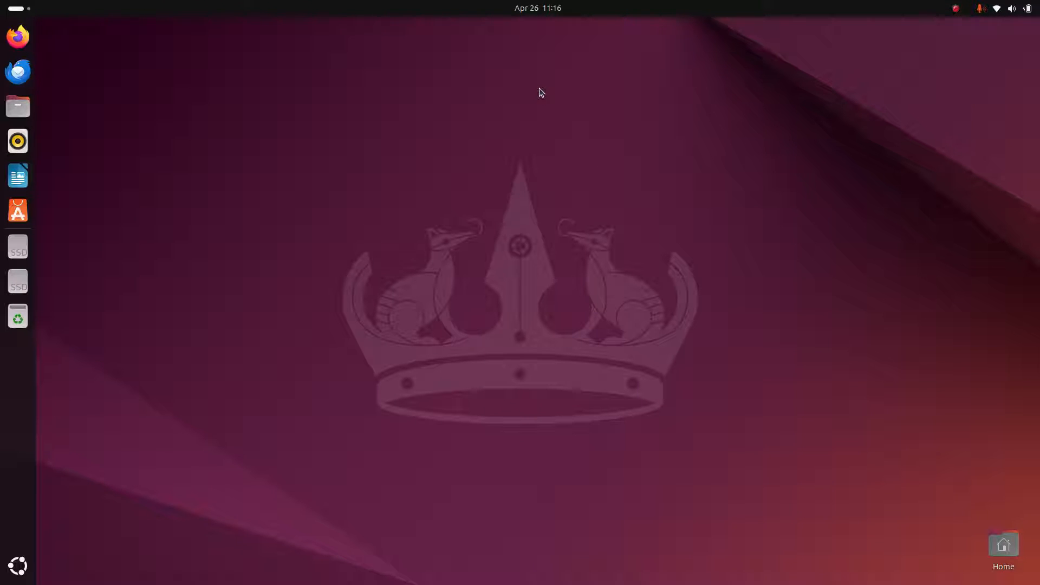
{"action": "mouse_move", "coordinate": [525, 89]}
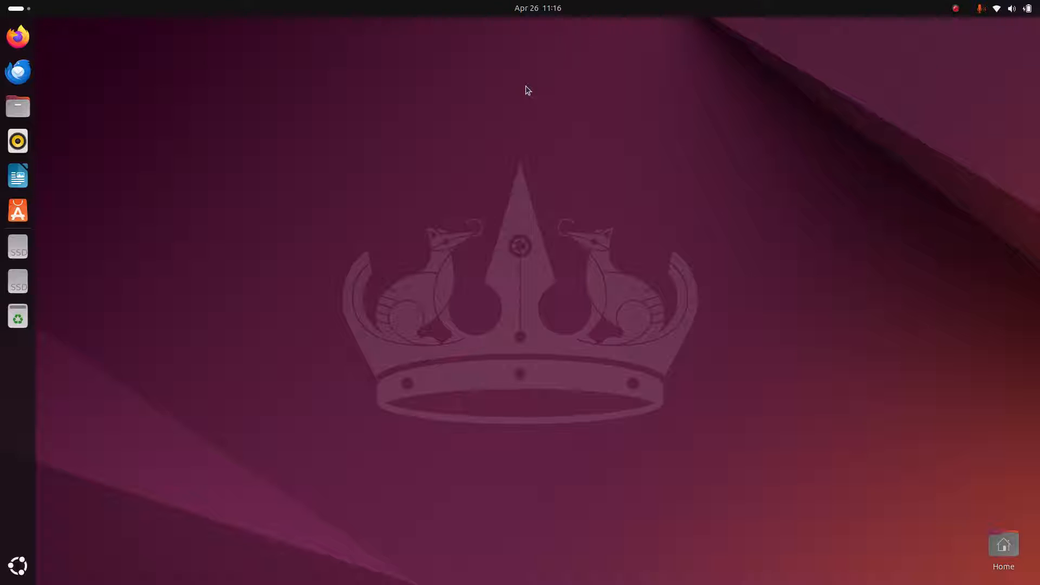
- Launch Terminal from a GNOME Shell app search for 'te'
{"action": "left_click", "coordinate": [18, 565]}
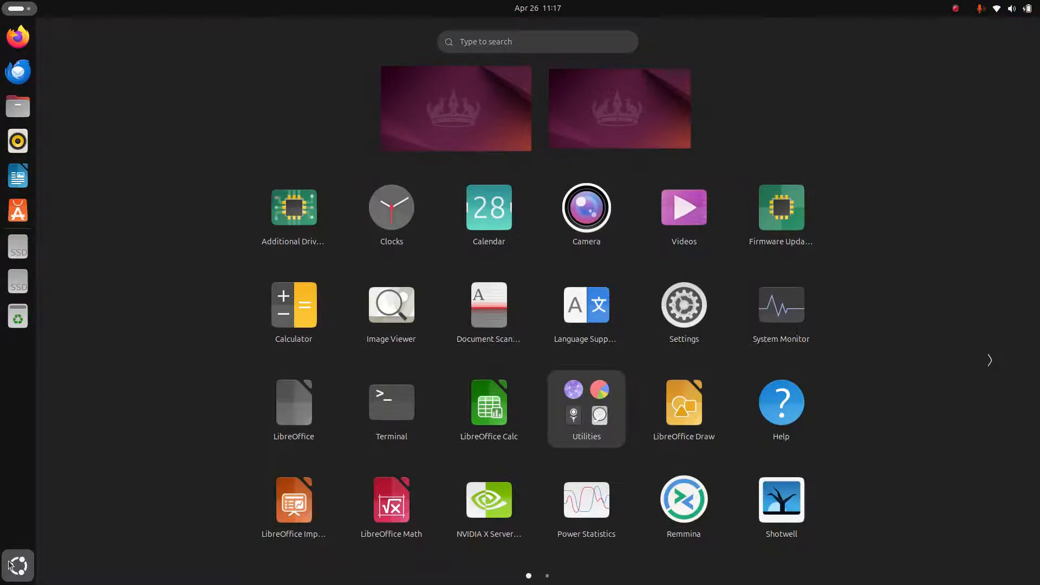
{"action": "type", "text": "te"}
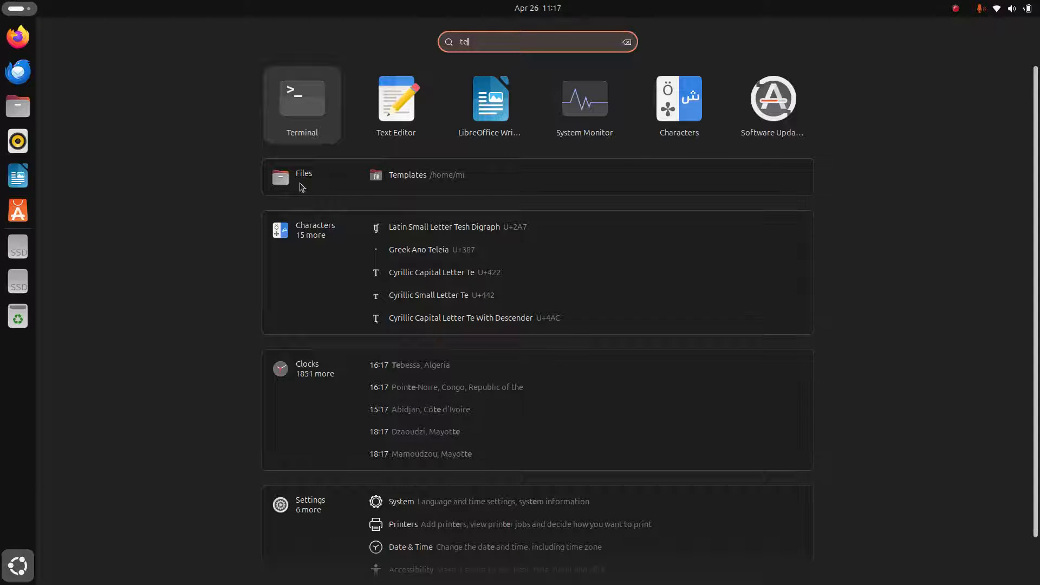
{"action": "left_click", "coordinate": [301, 99]}
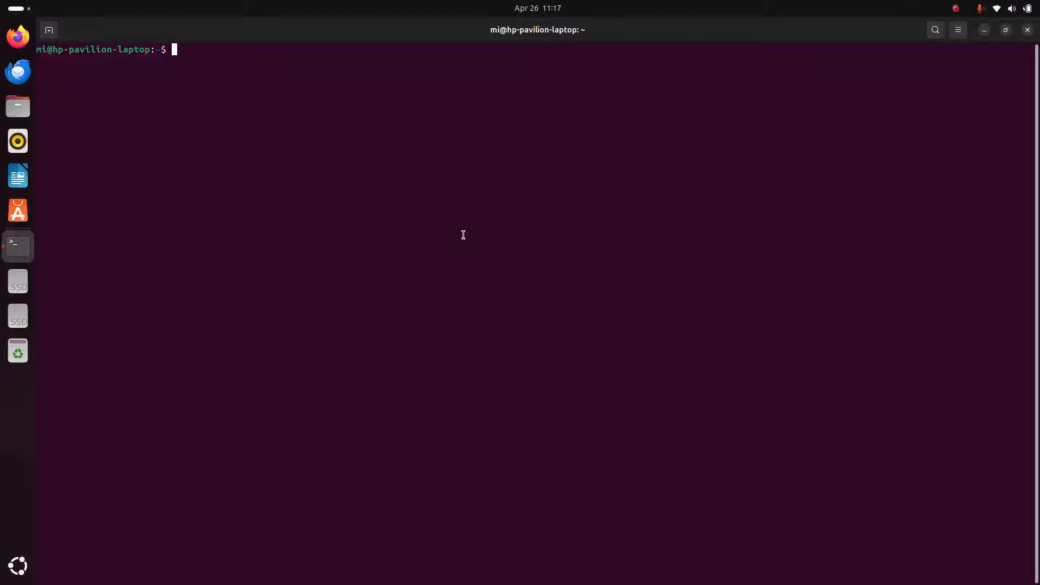
- Run 'sudo apt update' and authenticate with the sudo password
{"action": "type", "text": "sudo apt u"}
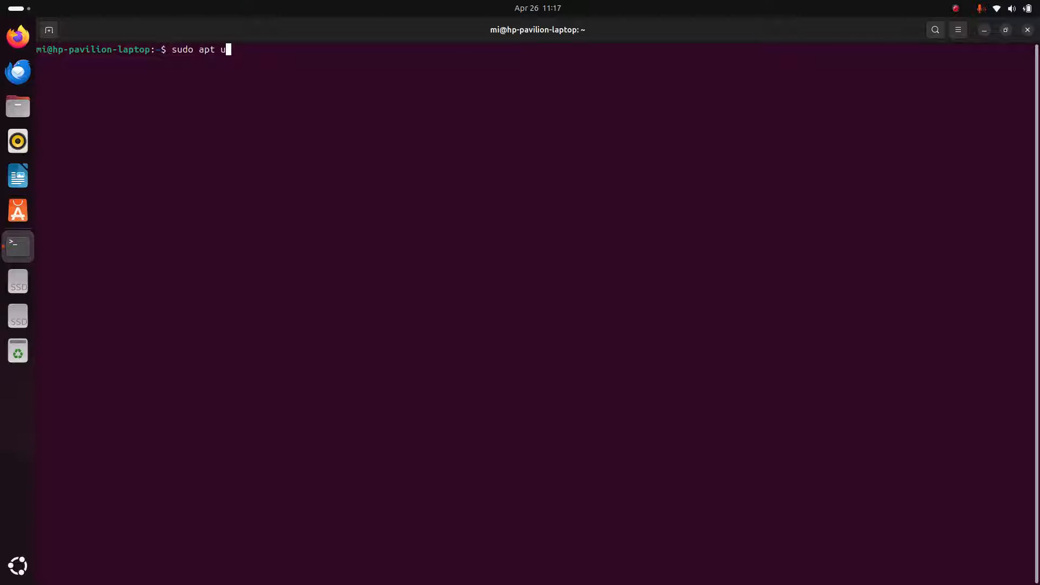
{"action": "type", "text": "pdate"}
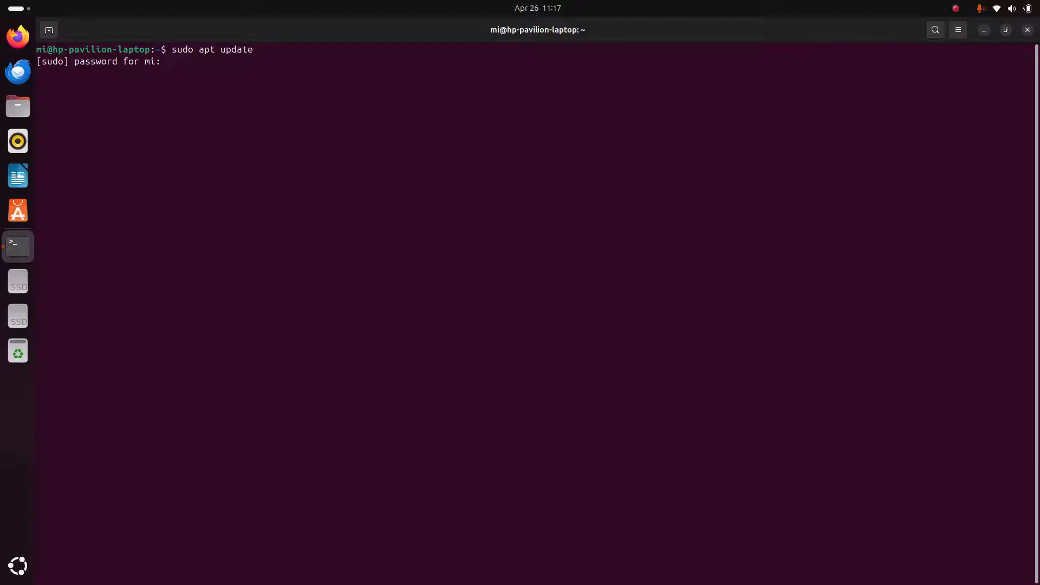
{"action": "key", "text": "Return"}
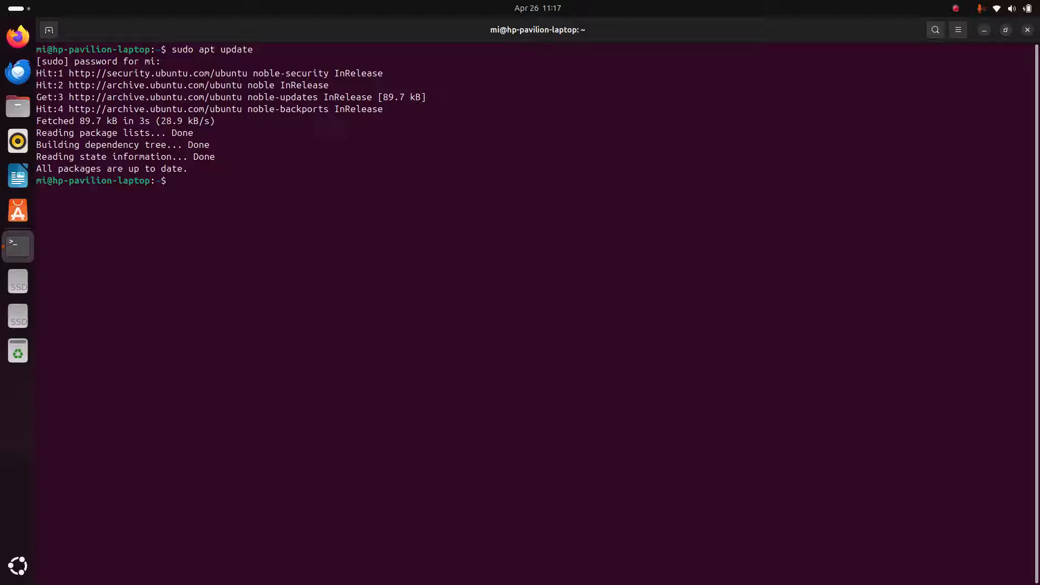
- Run 'gimp' and copy its suggested 'sudo apt install gimp' command to run it
{"action": "type", "text": "gimp"}
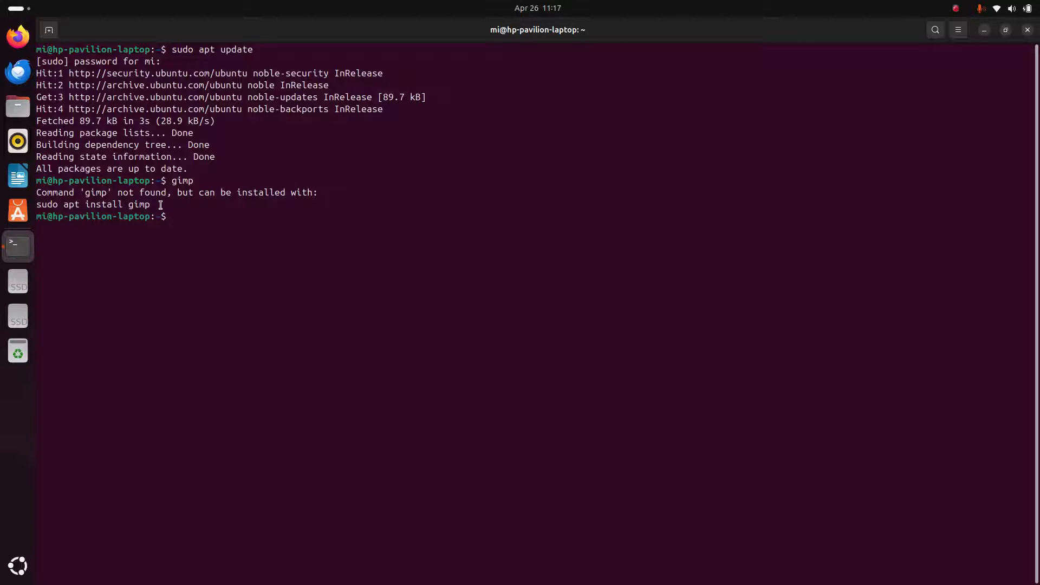
{"action": "triple_click", "coordinate": [93, 204]}
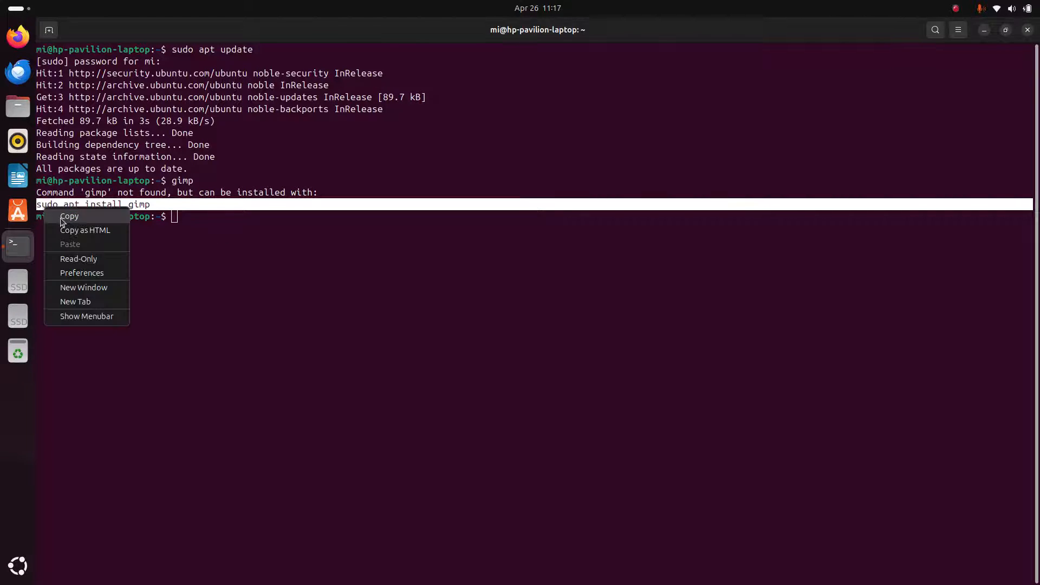
{"action": "left_click", "coordinate": [69, 216]}
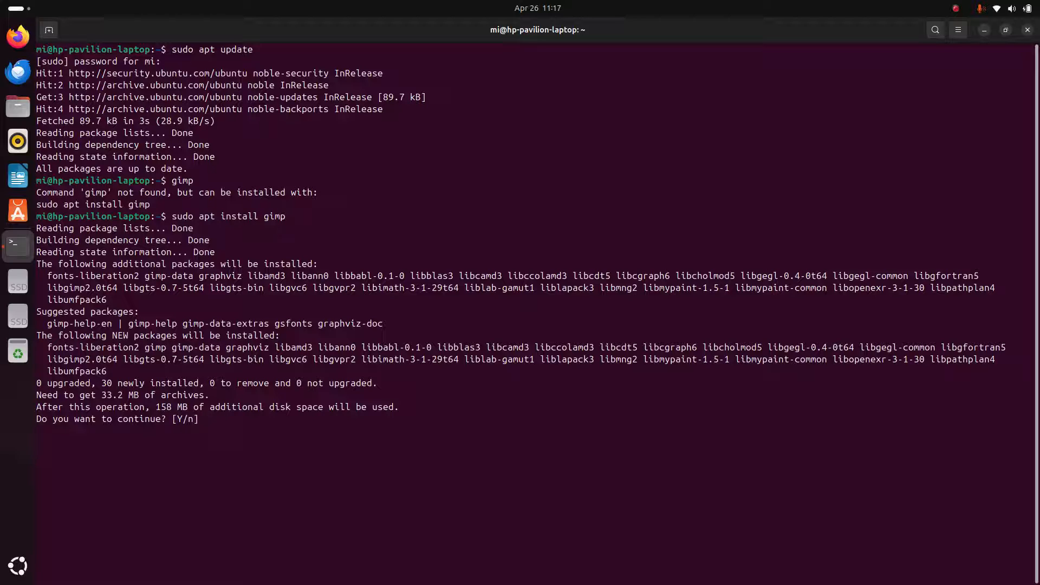
- Confirm installing the 30 new GIMP packages with 'y'
{"action": "type", "text": "y"}
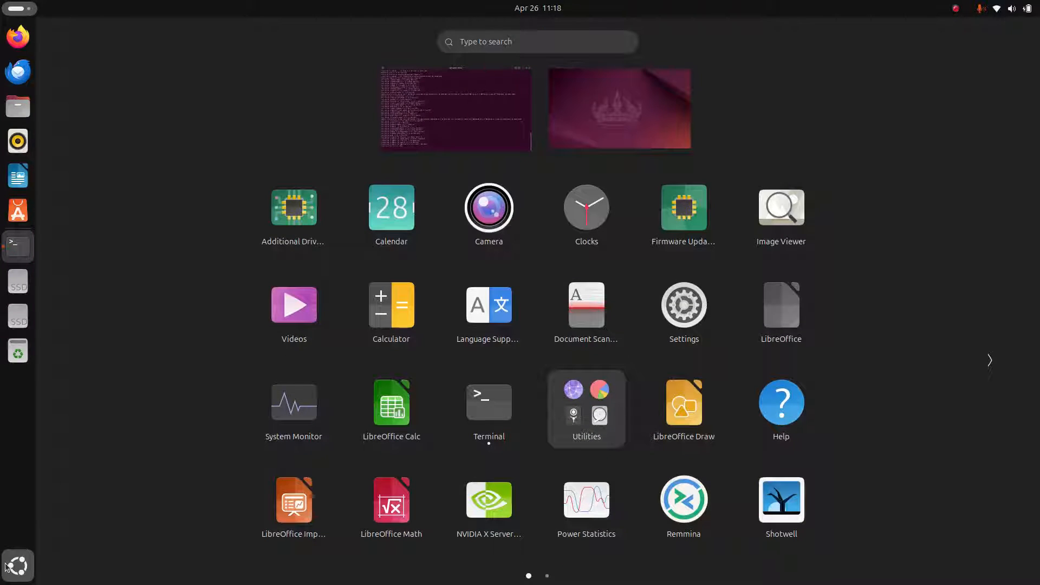
- Search the app overview for 'gimp' and launch GNU Image Manipulation Program
{"action": "type", "text": "gim"}
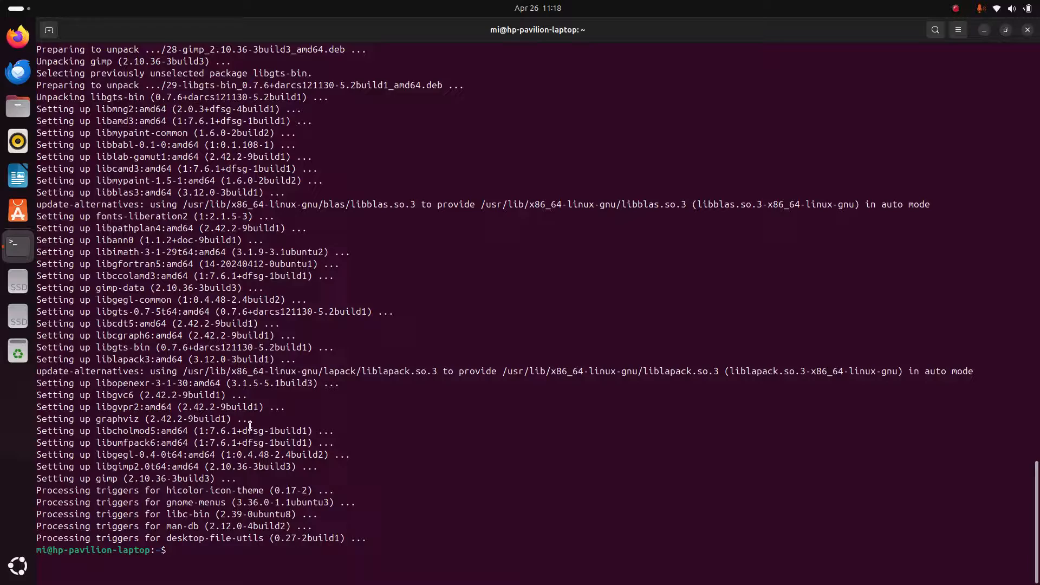
{"action": "left_click", "coordinate": [17, 565]}
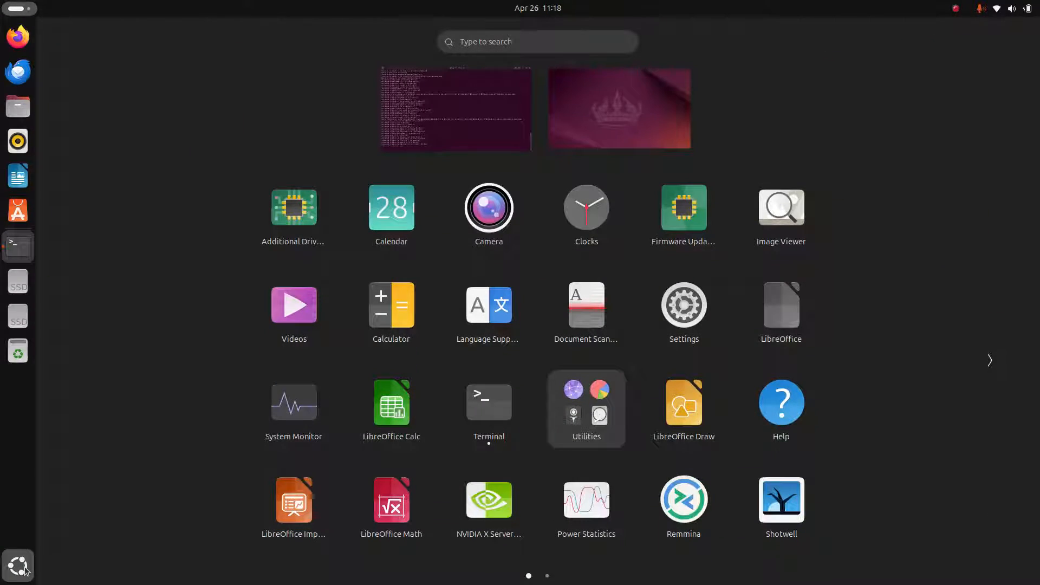
{"action": "type", "text": "gimp"}
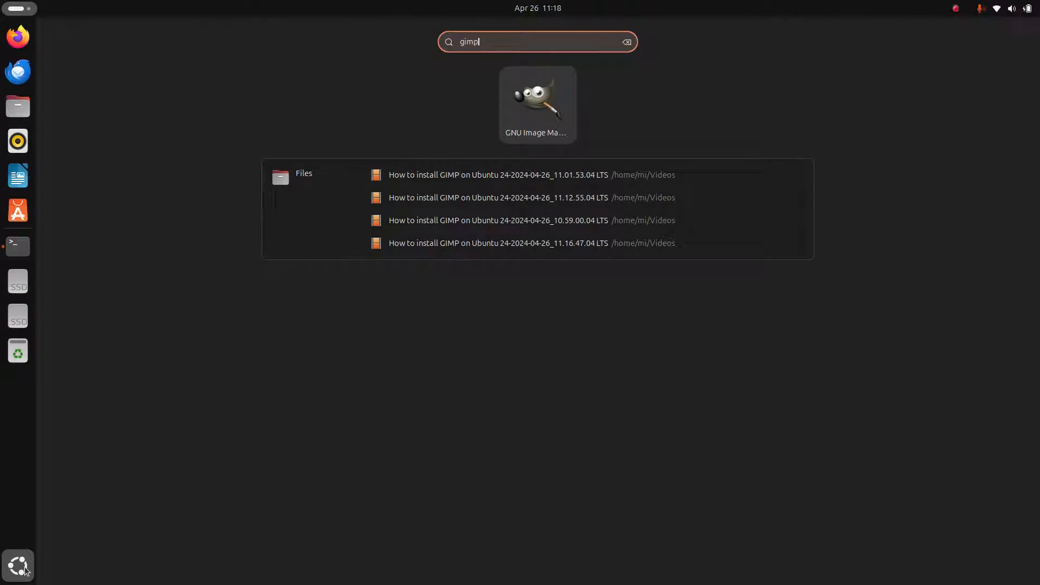
{"action": "left_click", "coordinate": [537, 104]}
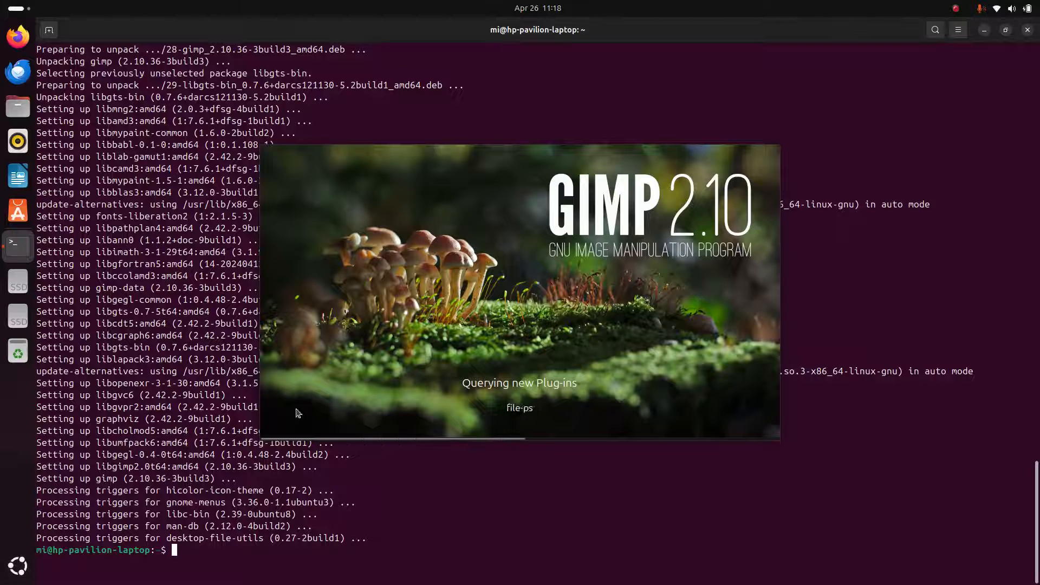